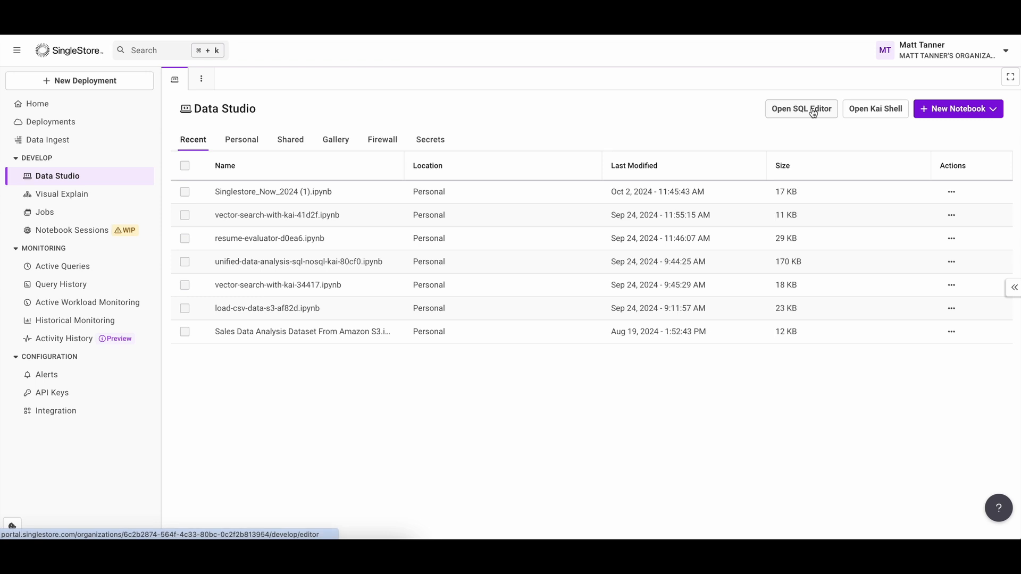
Step: Launch the SQL Editor on starter-workspace from Data Studio
left_click(800, 109)
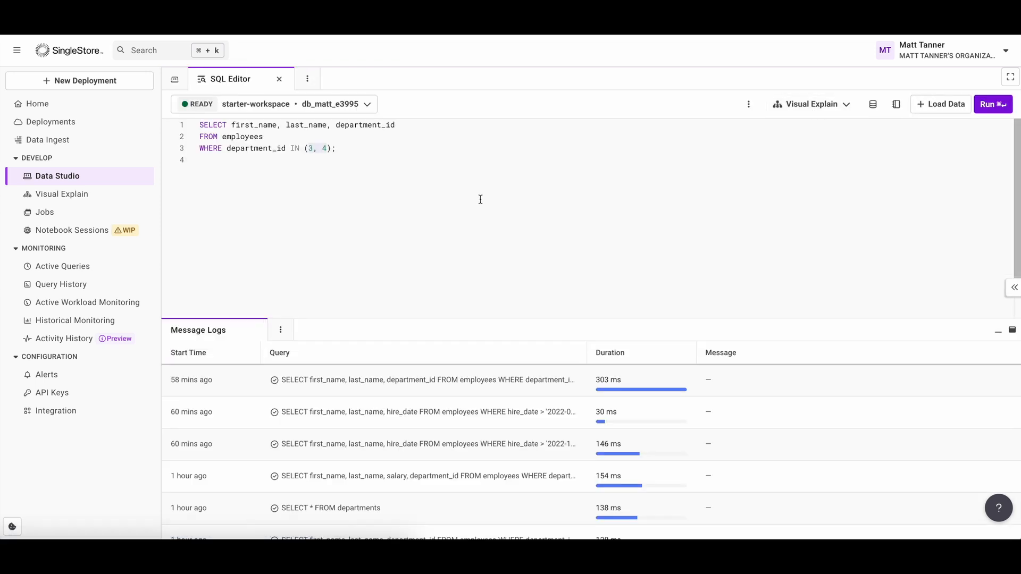
mouse_move(426, 196)
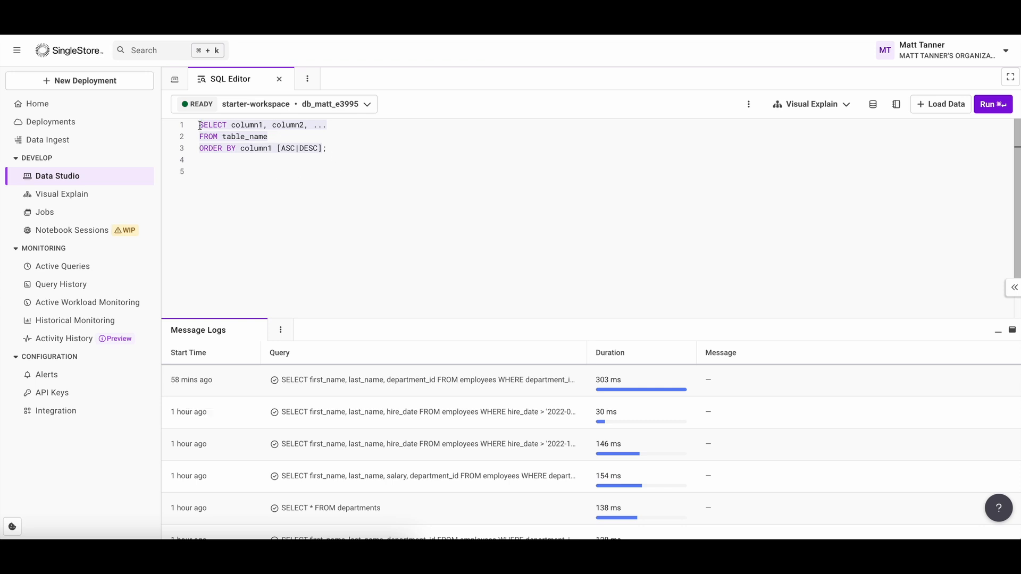
left_click_drag(199, 124, 306, 124)
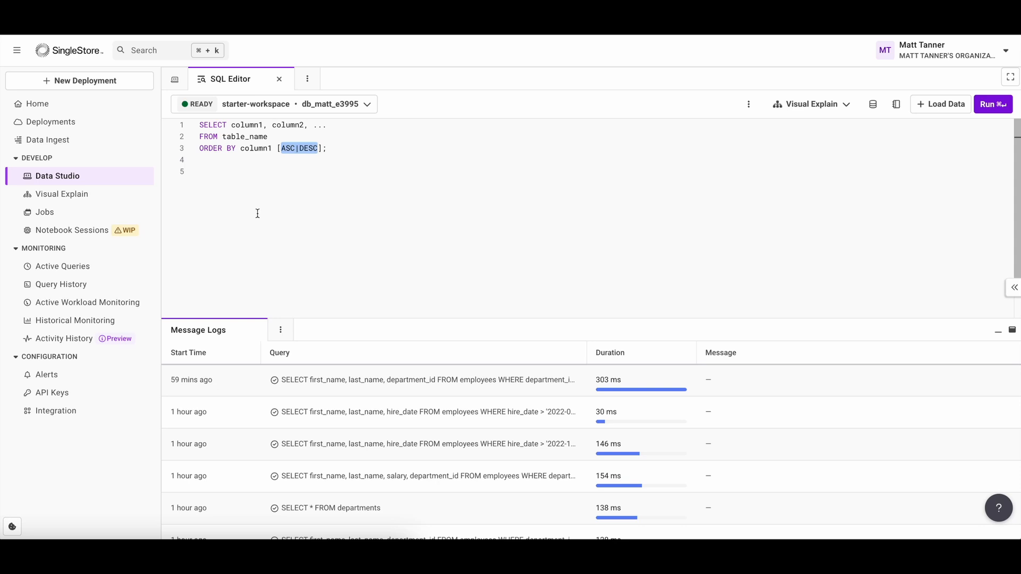
left_click(202, 160)
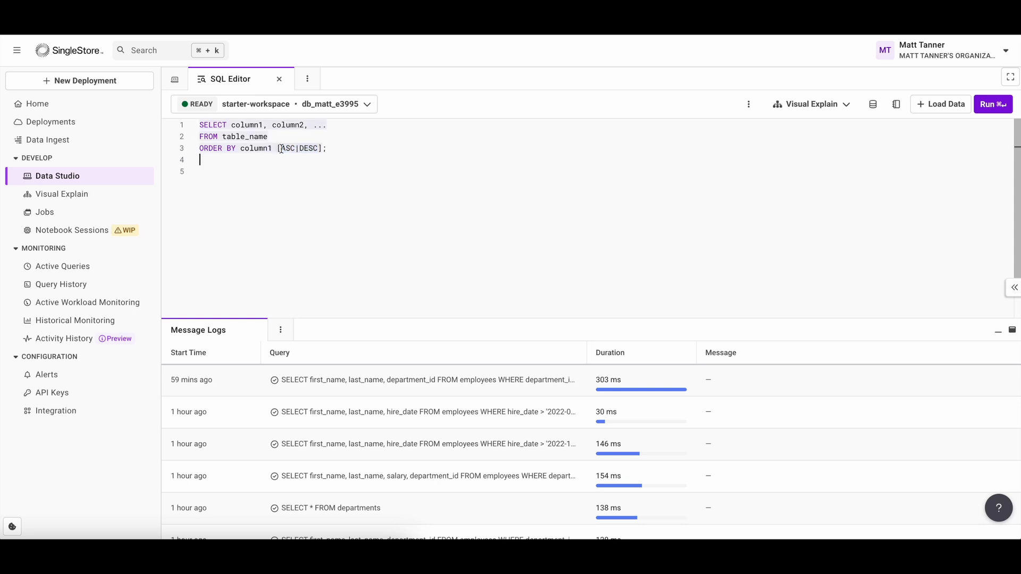
double_click(296, 147)
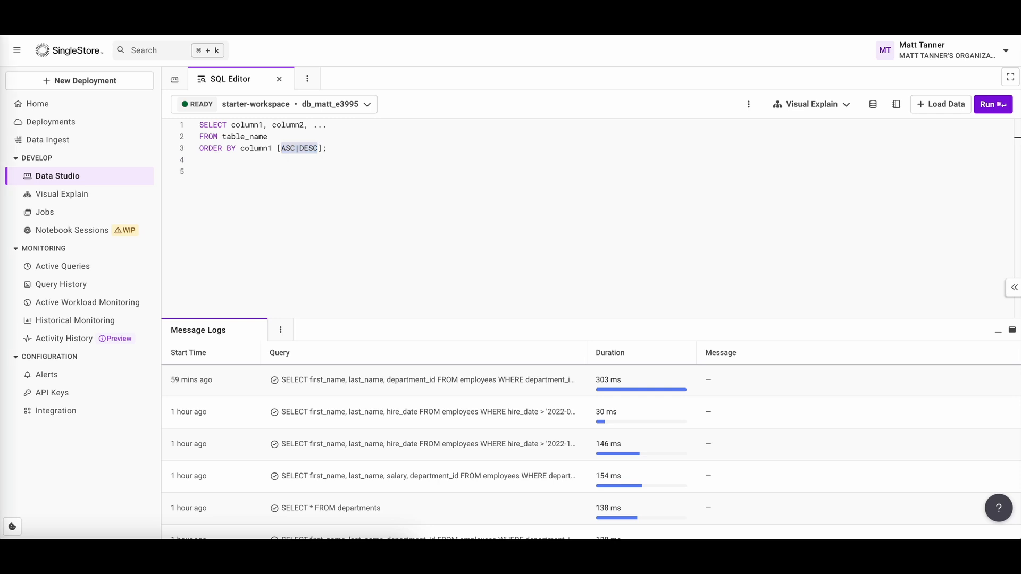
key("ctrl+a")
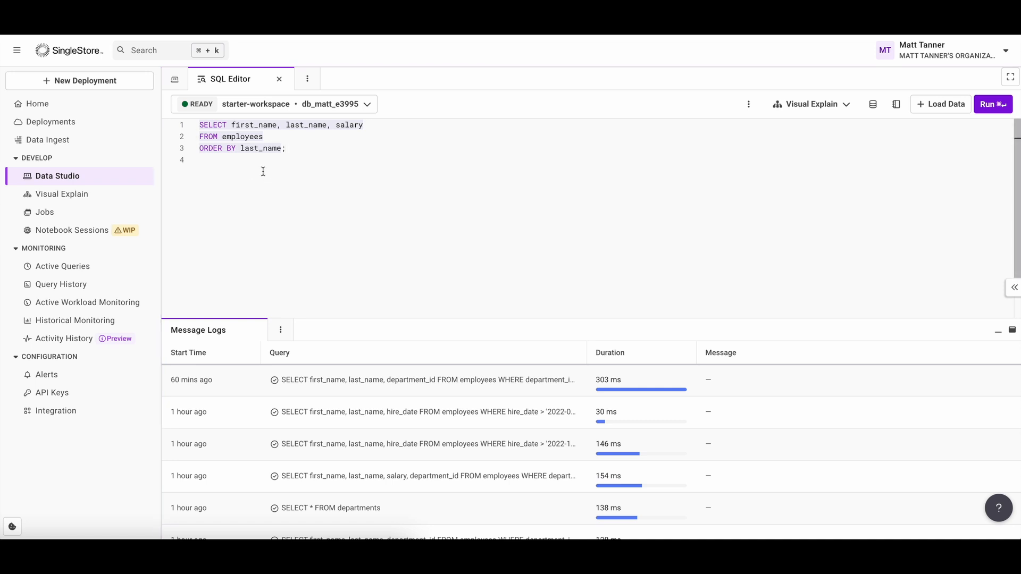
mouse_move(369, 125)
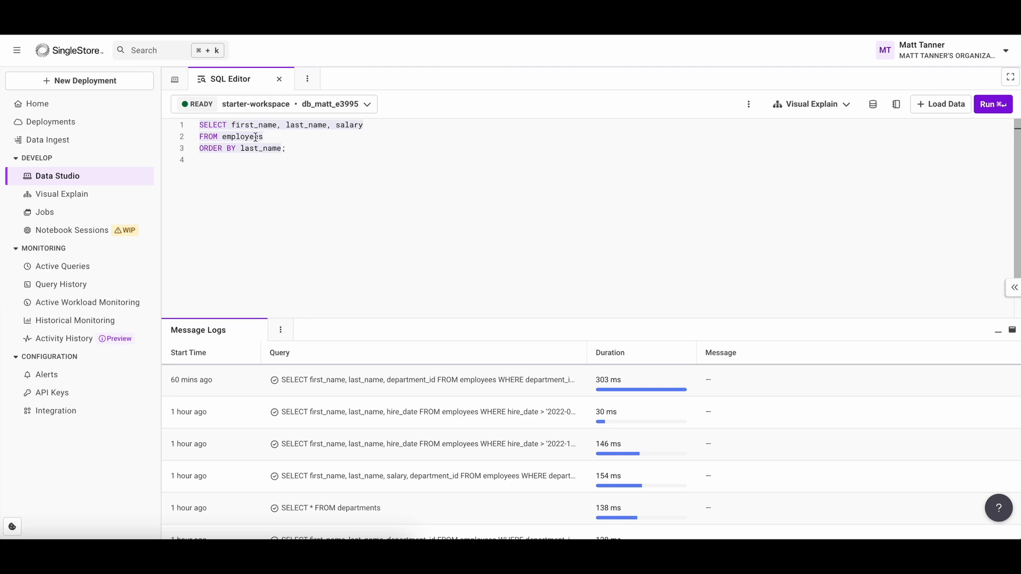
Step: Run SELECT first_name, last_name, salary FROM employees ORDER BY last_name, returning six employees alphabetically
left_click_drag(201, 125, 262, 136)
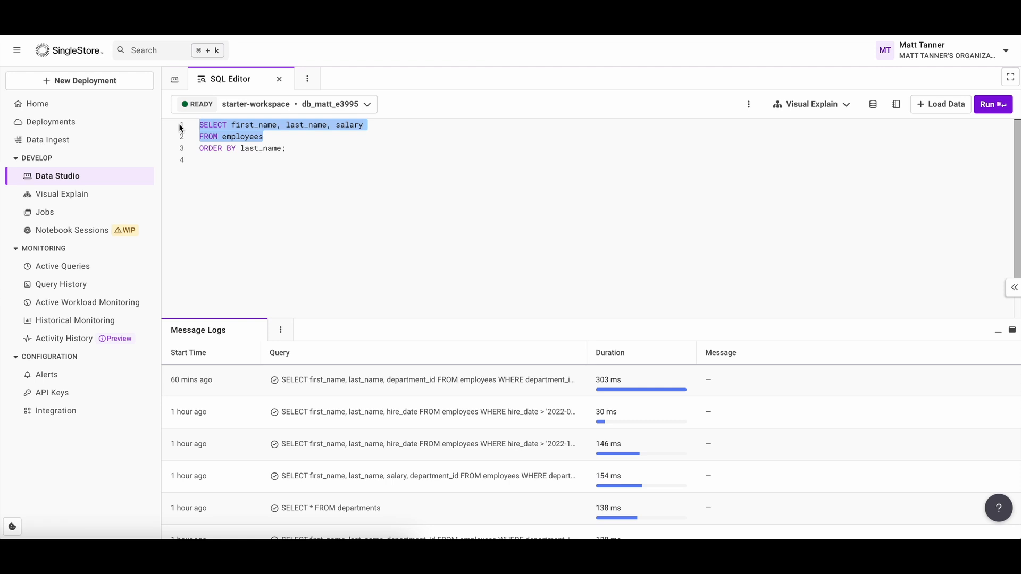
left_click(254, 149)
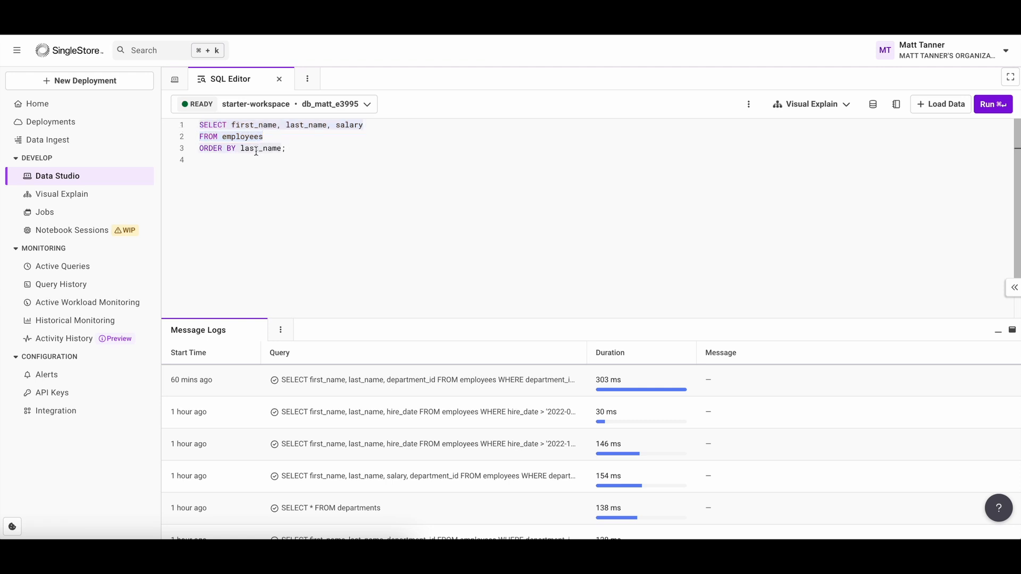
key("ctrl+a")
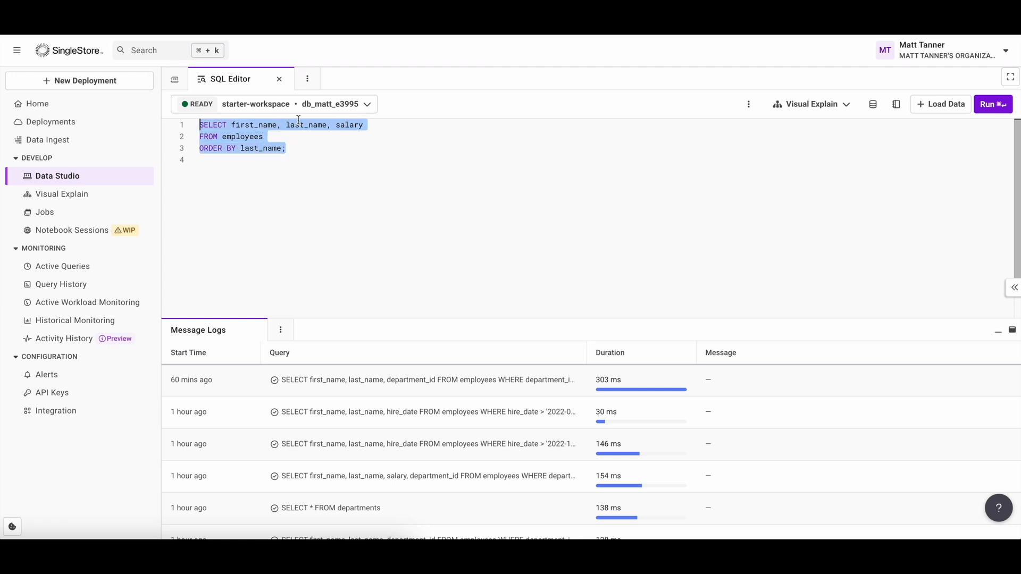
left_click(992, 103)
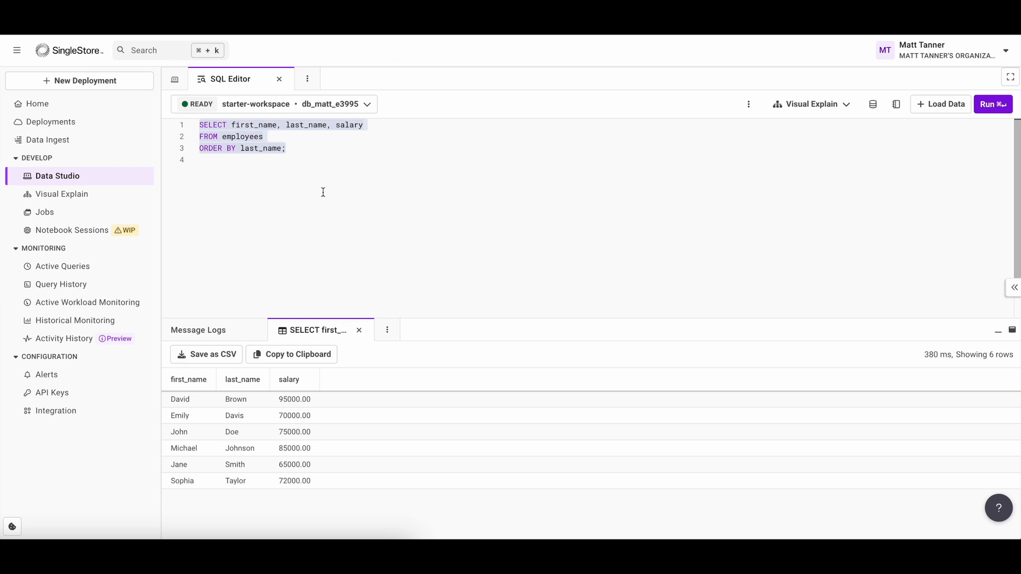
mouse_move(215, 371)
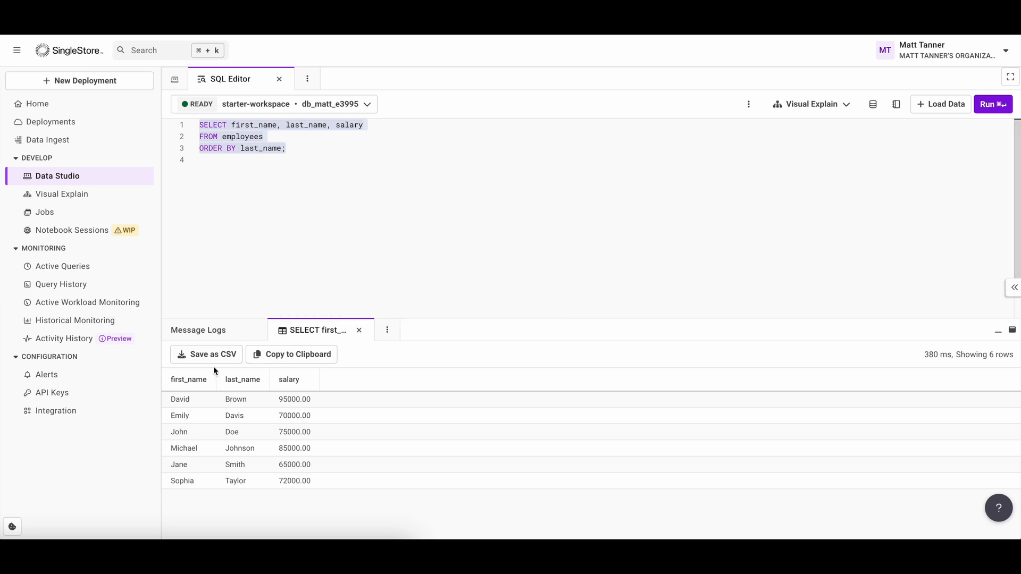
mouse_move(257, 411)
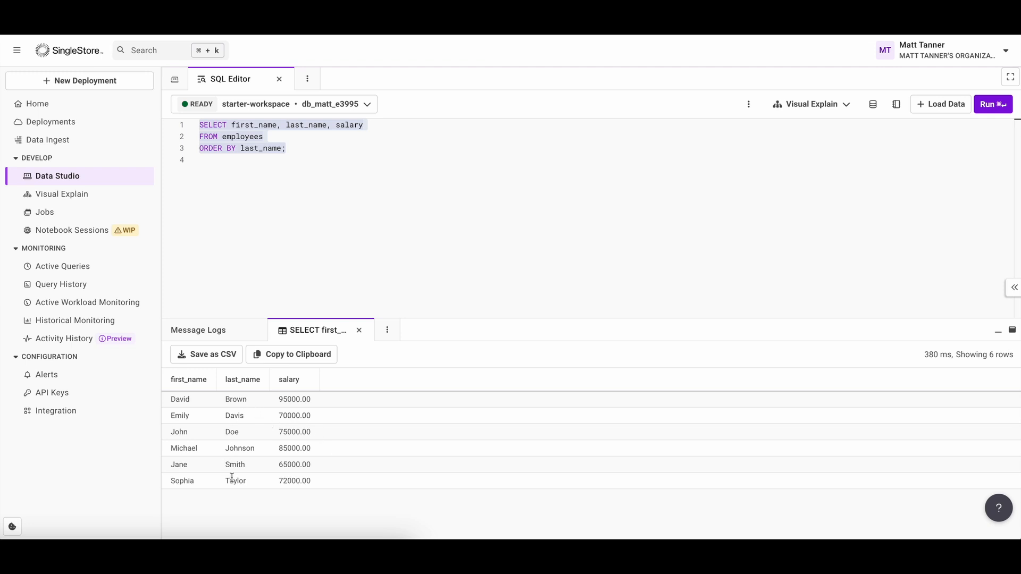
left_click(209, 160)
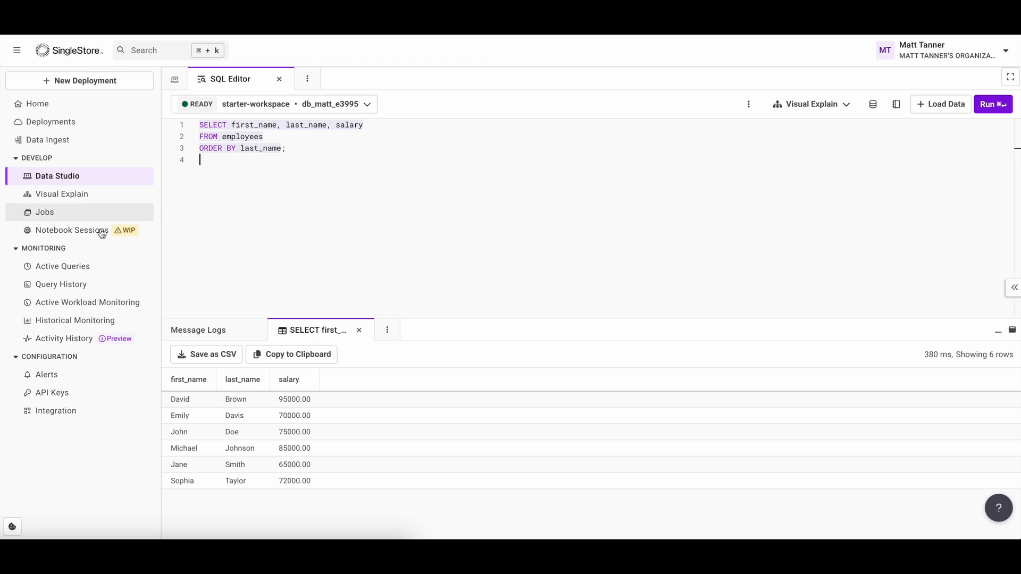
Step: Add DESC to the last_name sort and rerun, listing employees from Taylor down to Brown
type("DESC")
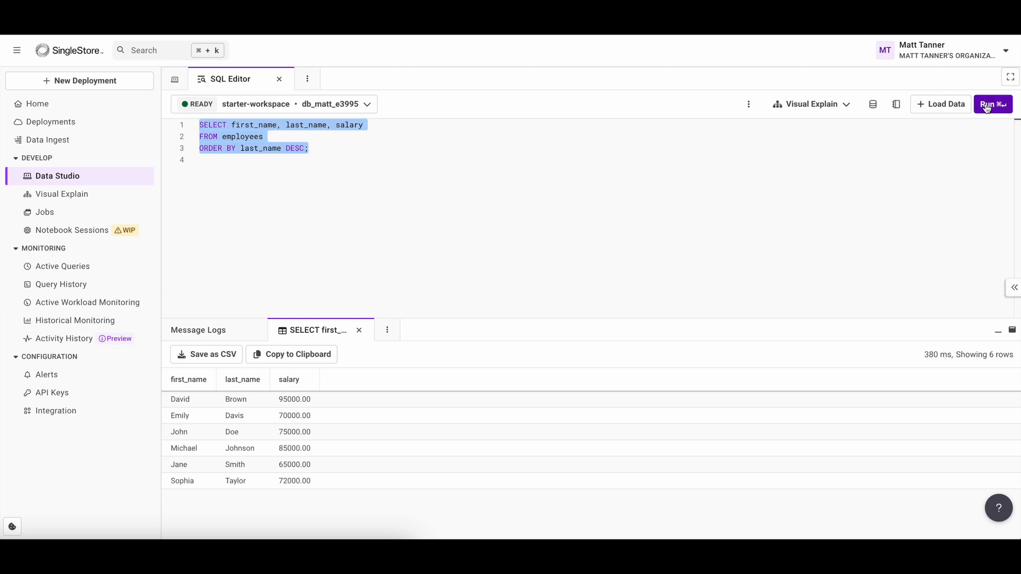
left_click(991, 105)
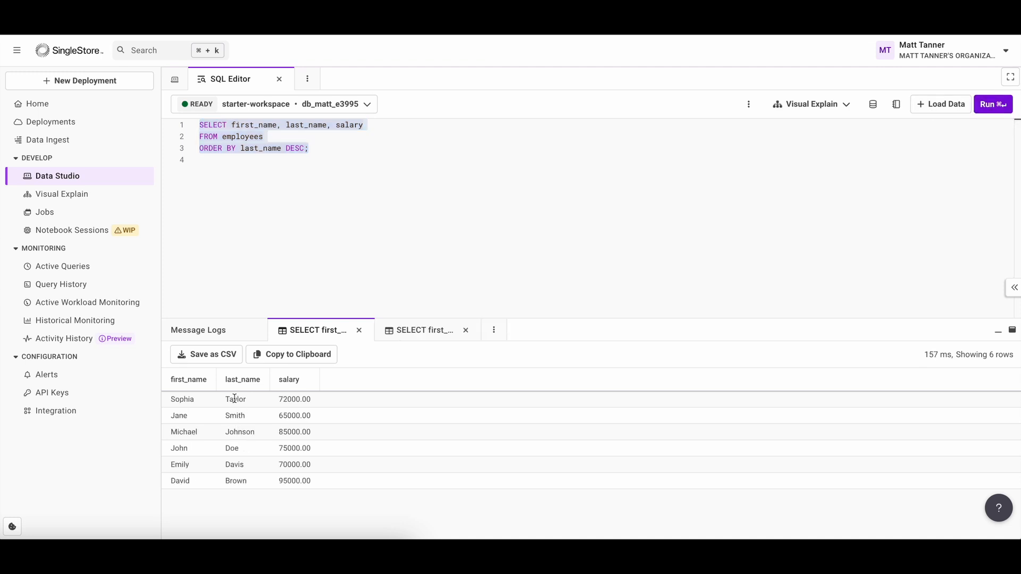
mouse_move(236, 481)
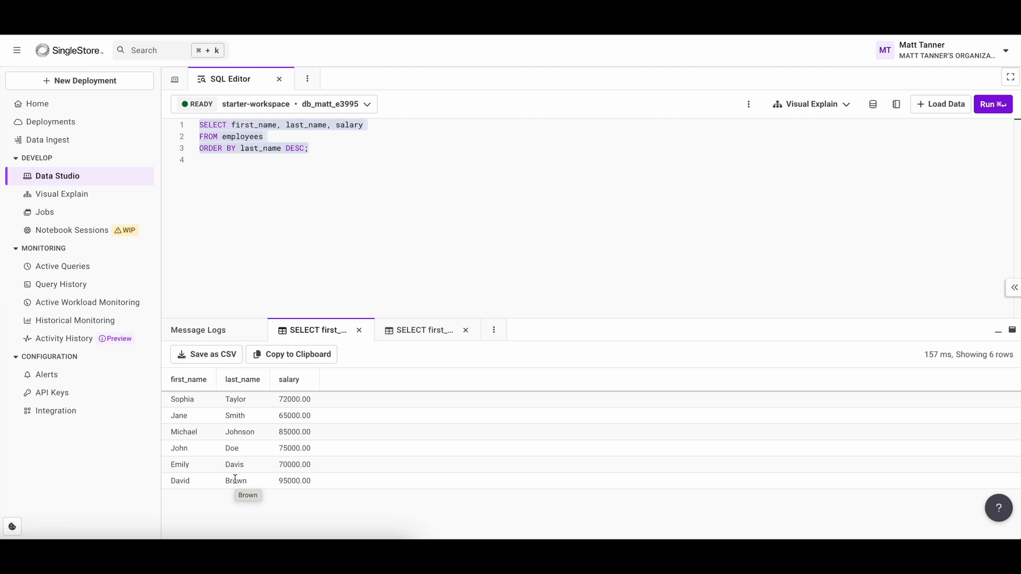
mouse_move(256, 372)
type("salary")
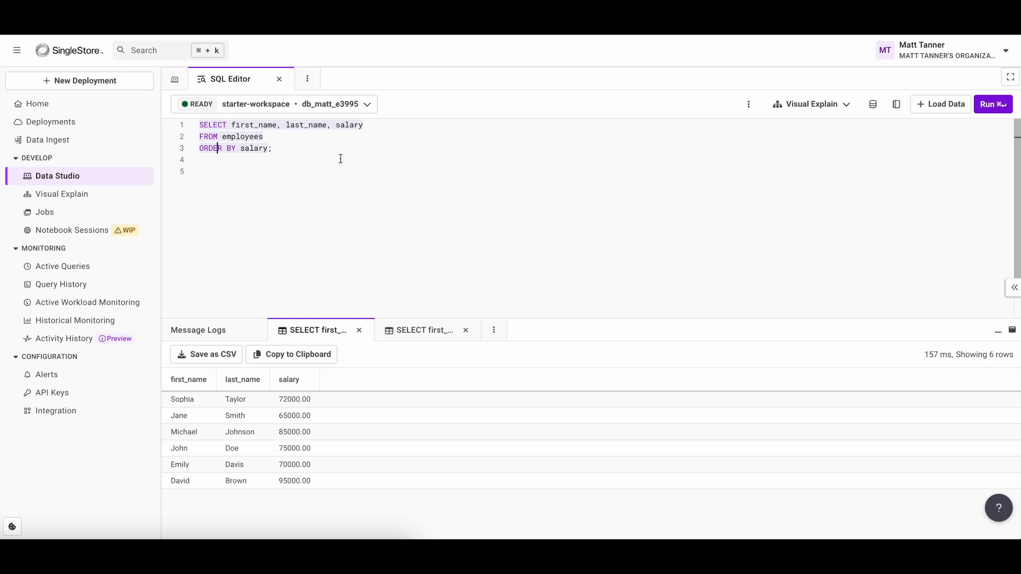
Step: Run the query sorted by salary ascending, then by salary DESC with David Brown's 95,000 on top
left_click(992, 104)
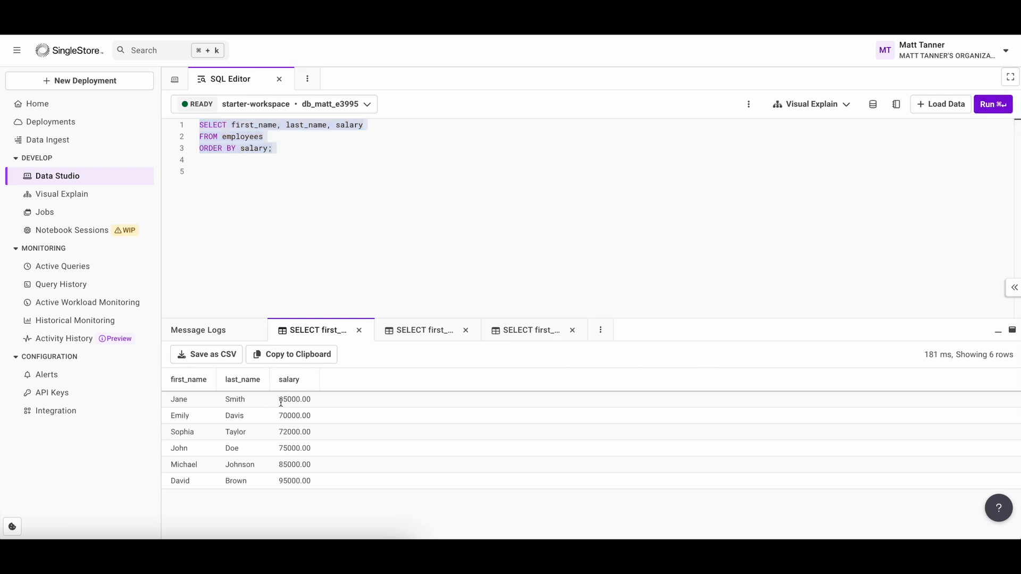
double_click(288, 399)
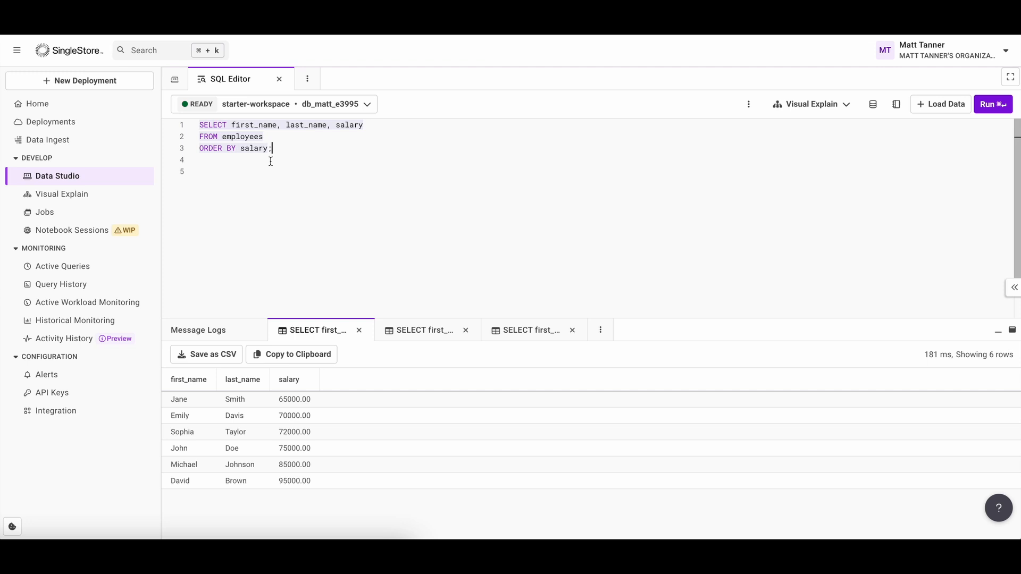
type("DESC")
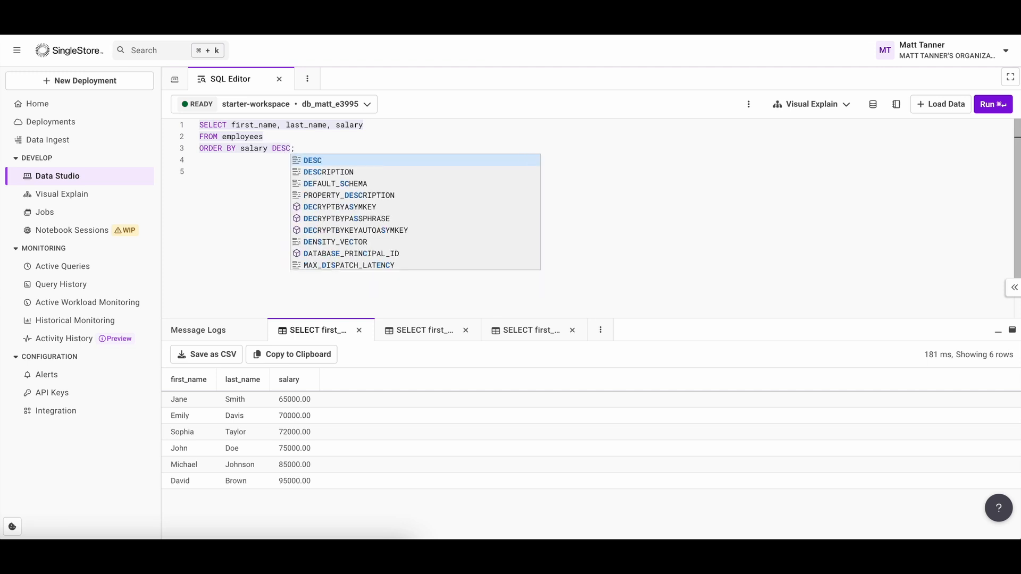
left_click(473, 170)
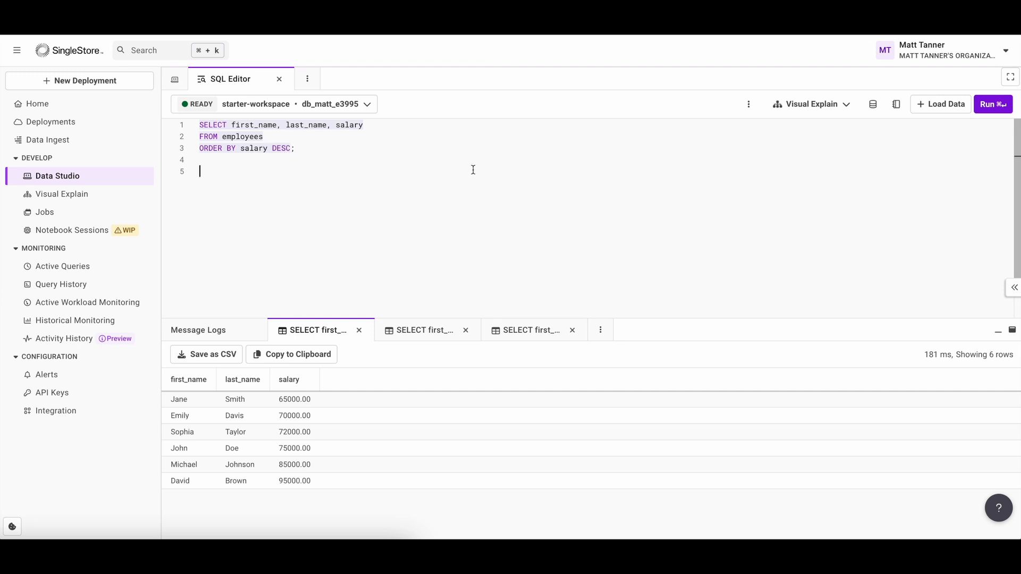
left_click(992, 104)
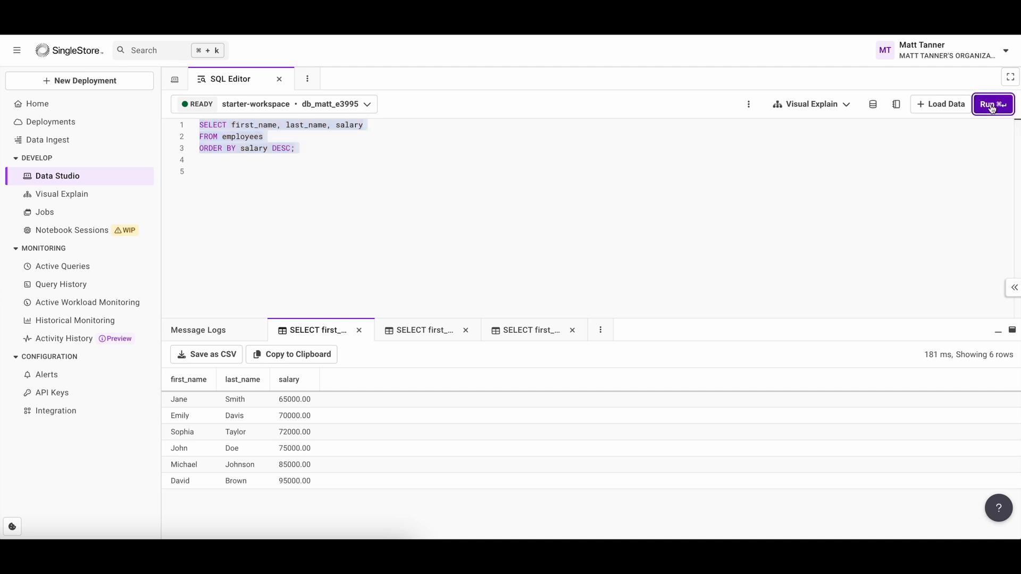
left_click(991, 104)
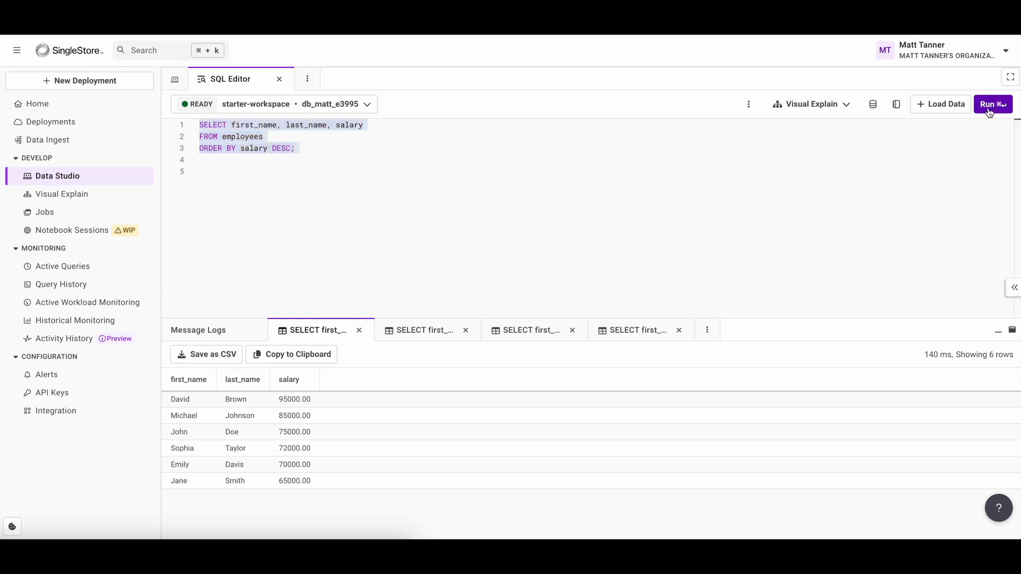
mouse_move(216, 266)
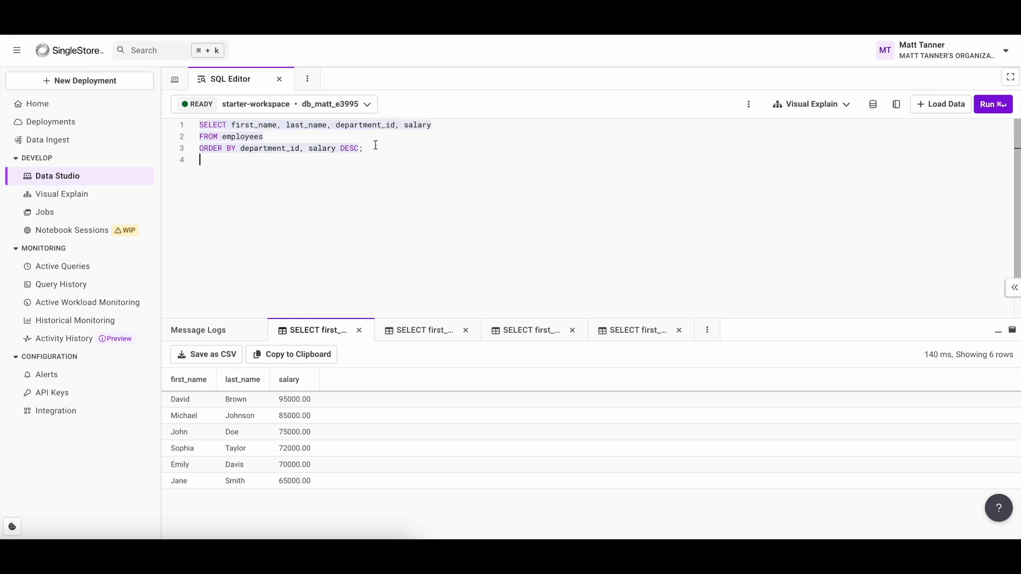
Step: Run the query with ORDER BY department_id, salary DESC, grouping employees by department with highest salary first
double_click(268, 148)
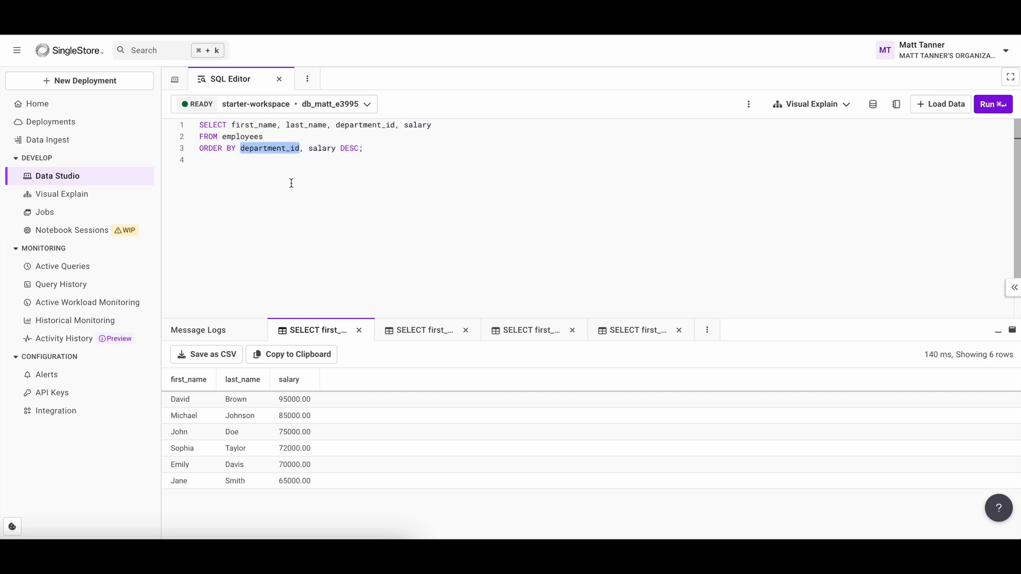
left_click(306, 148)
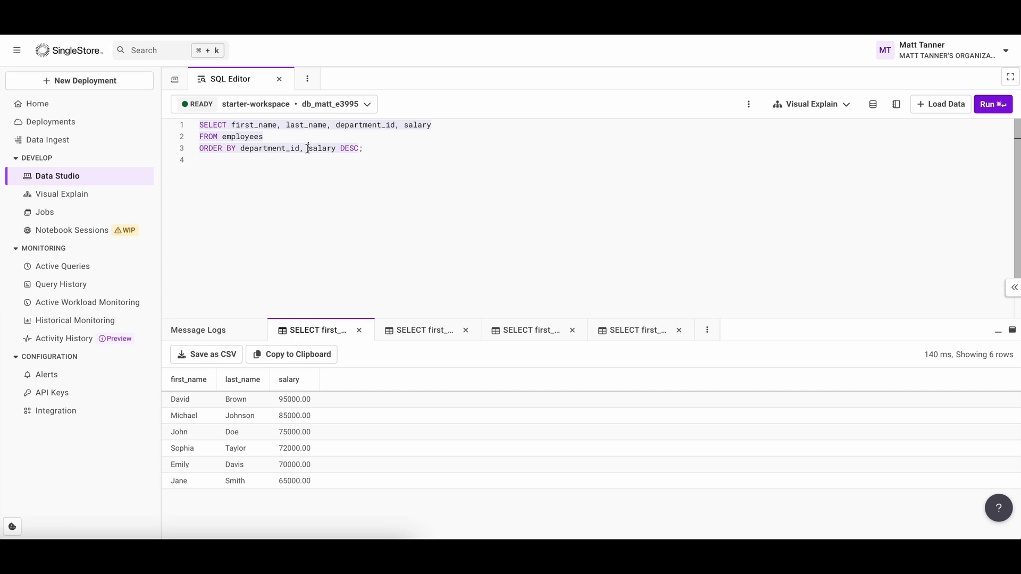
double_click(322, 148)
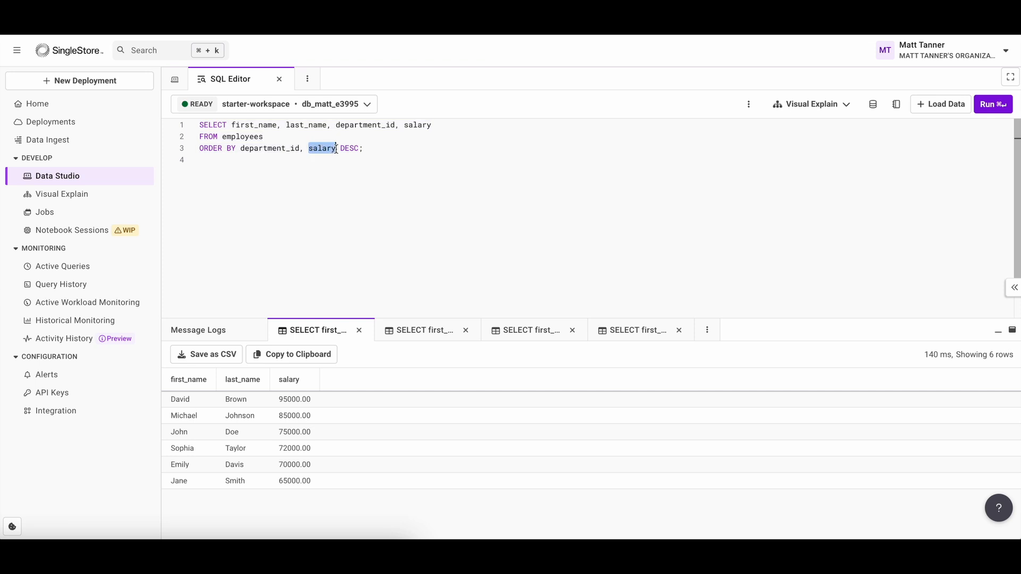
double_click(349, 148)
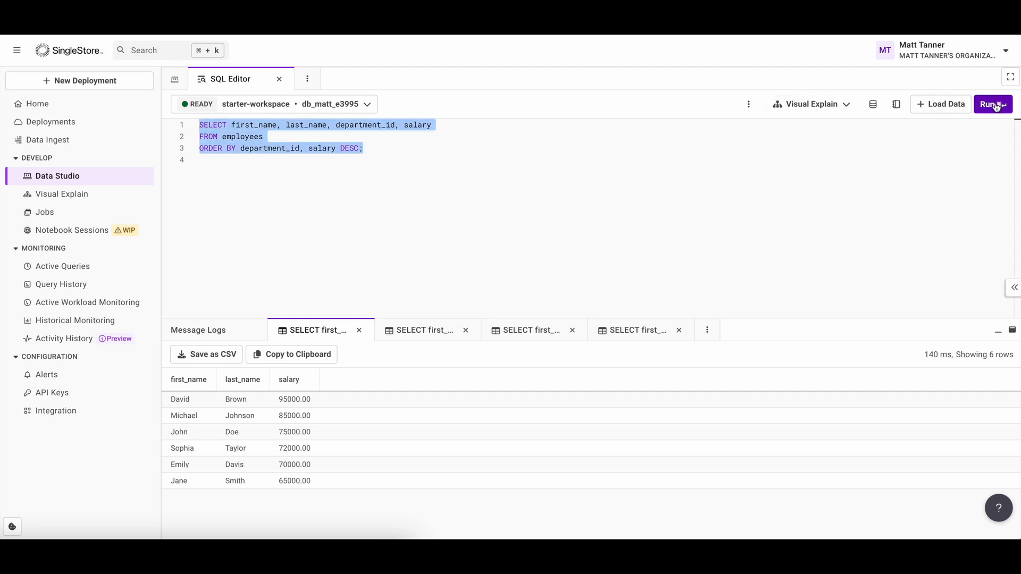
left_click(994, 104)
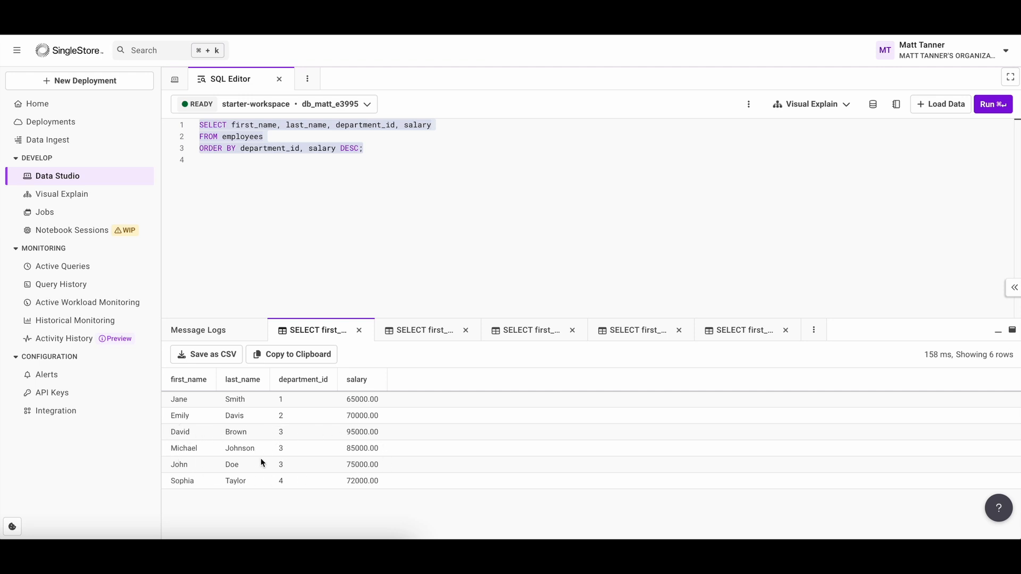
mouse_move(288, 446)
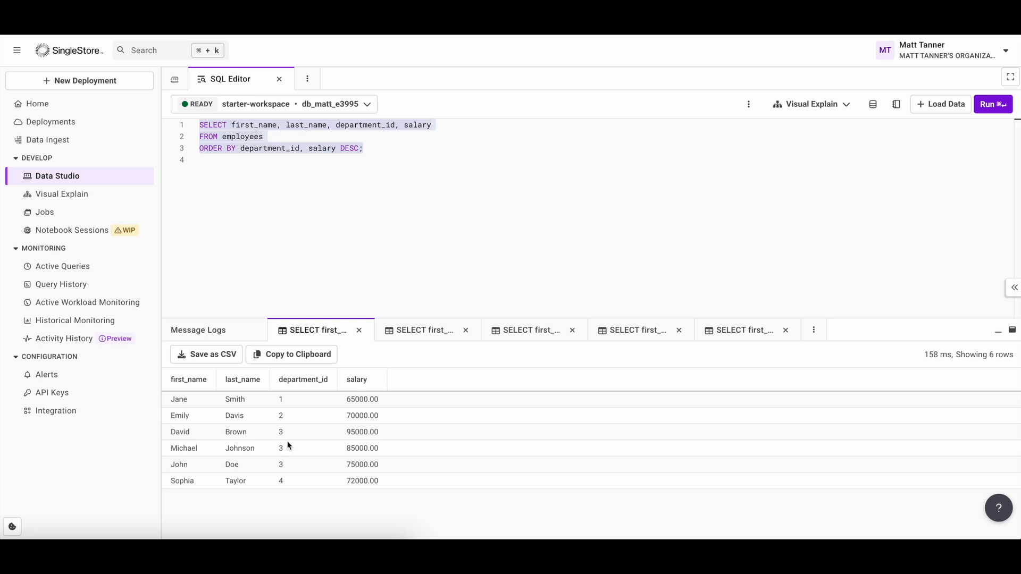
mouse_move(278, 438)
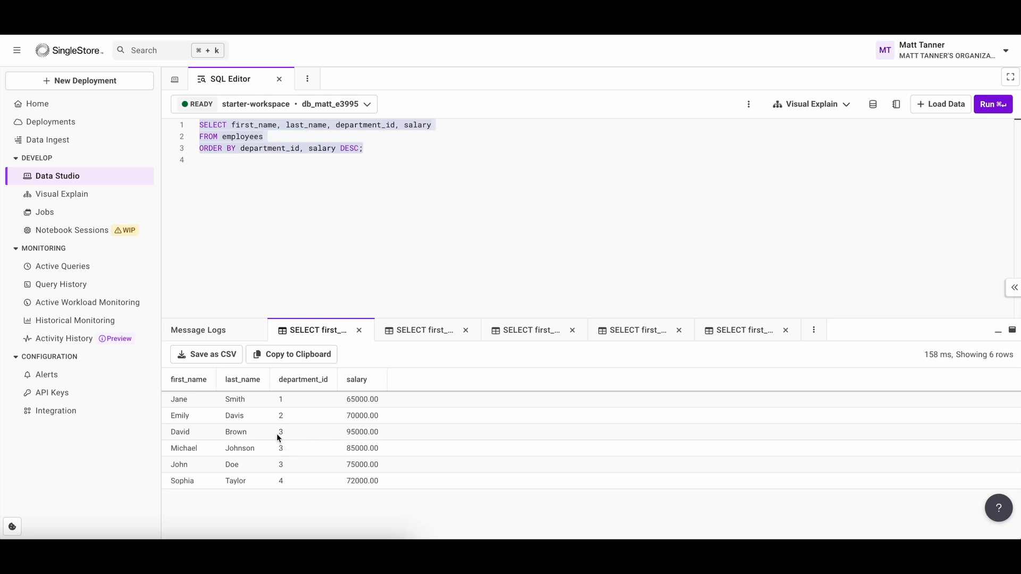
mouse_move(237, 466)
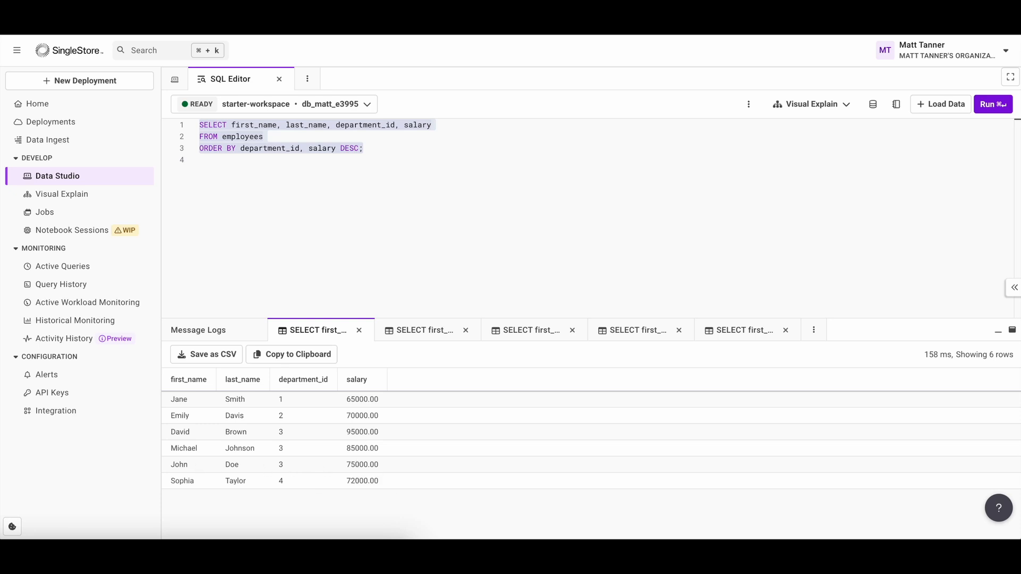
mouse_move(150, 459)
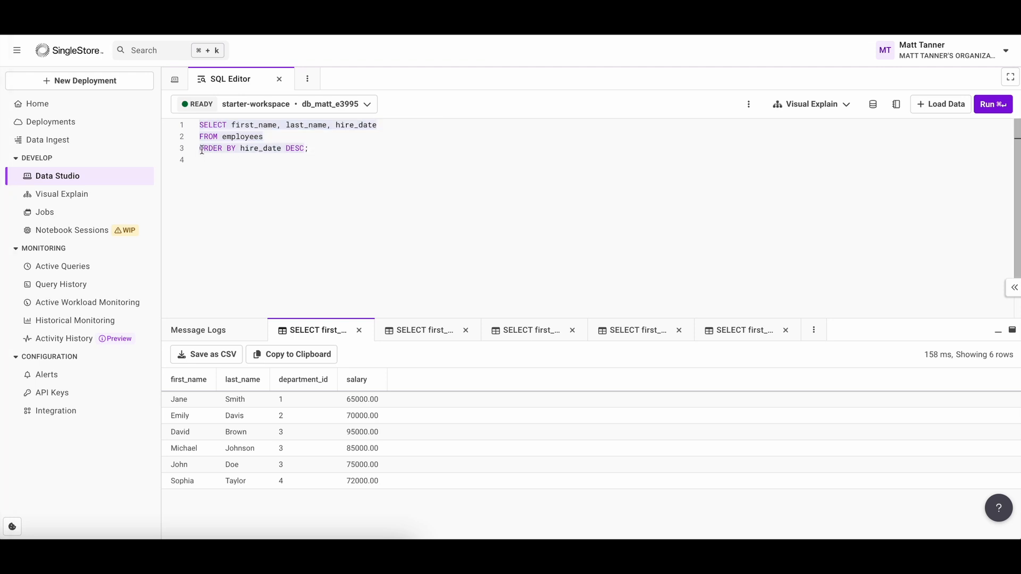
Step: Run the query with ORDER BY hire_date DESC, newest hires first, then begin replacing DESC with an ascending sort
double_click(217, 147)
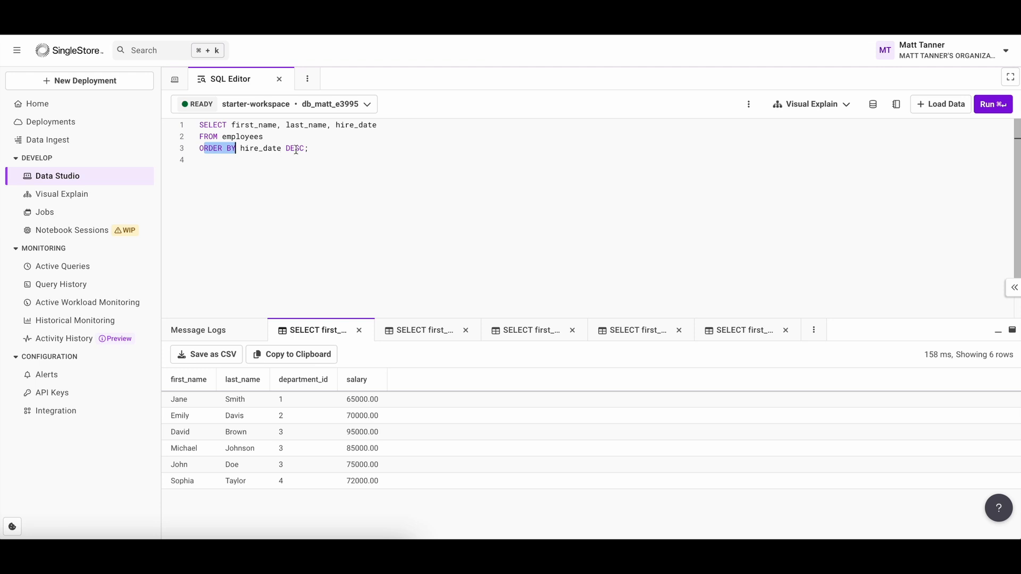
left_click(992, 104)
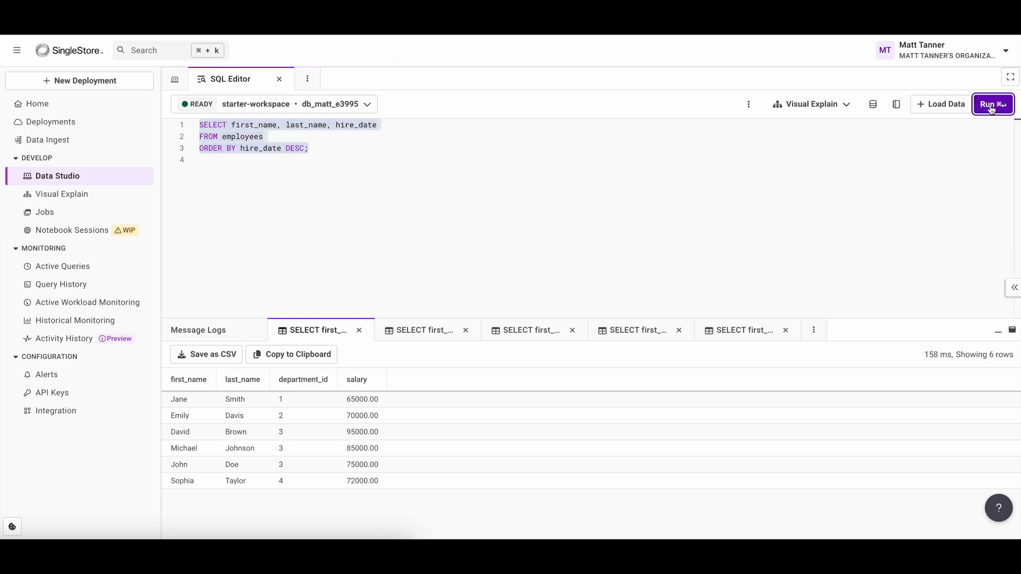
left_click(992, 104)
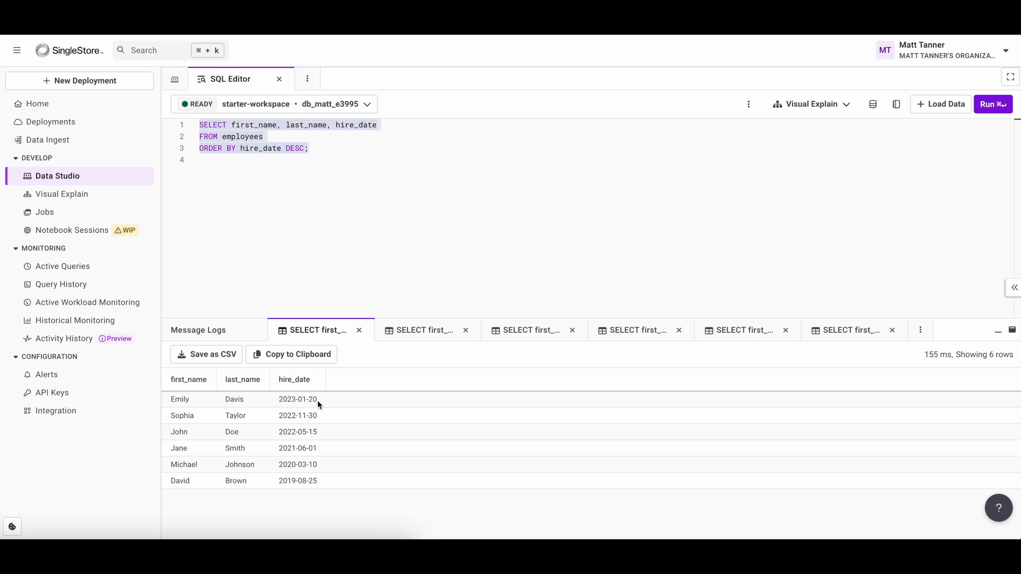
mouse_move(278, 480)
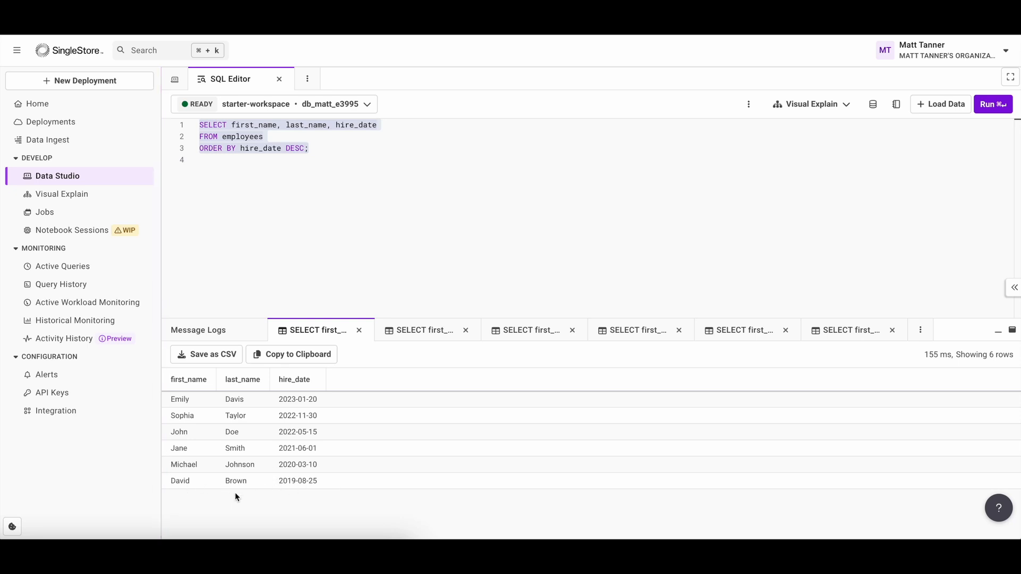
mouse_move(221, 487)
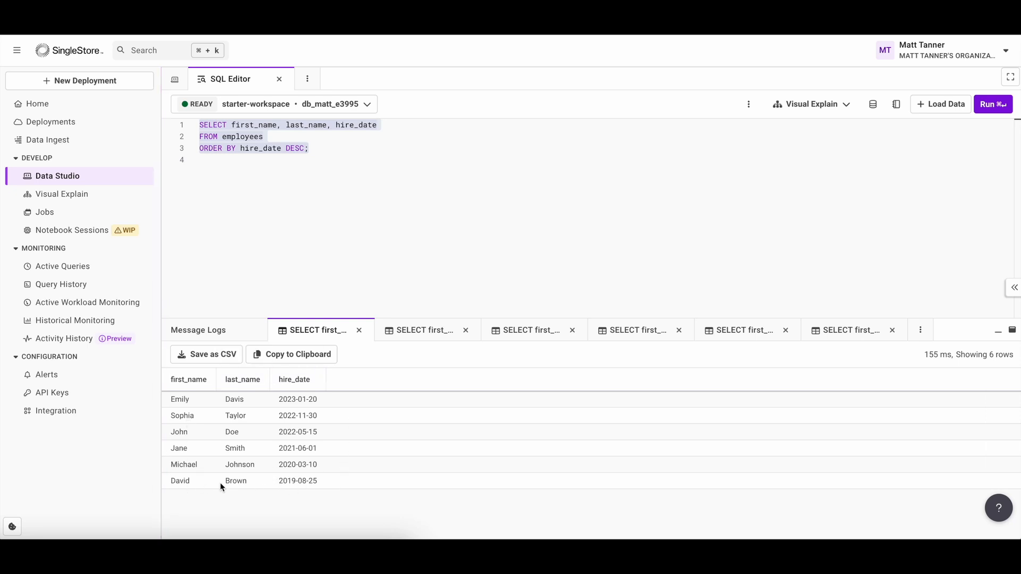
mouse_move(248, 473)
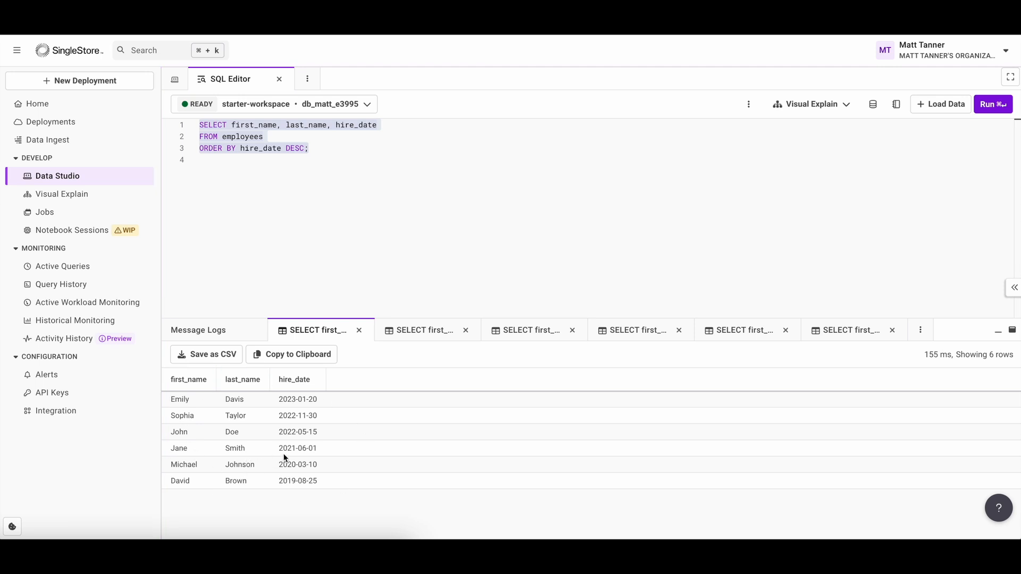
mouse_move(329, 440)
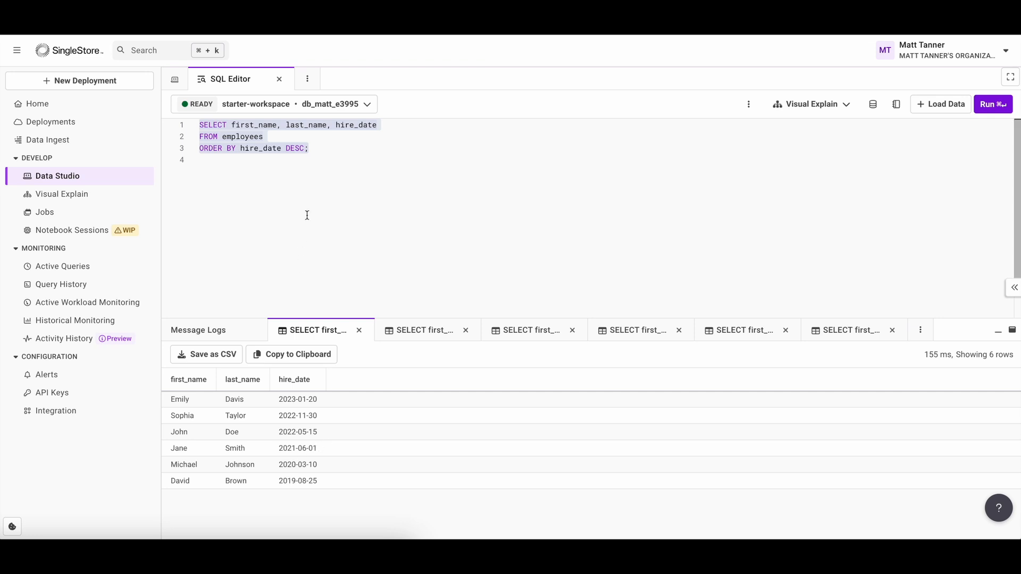
type("A")
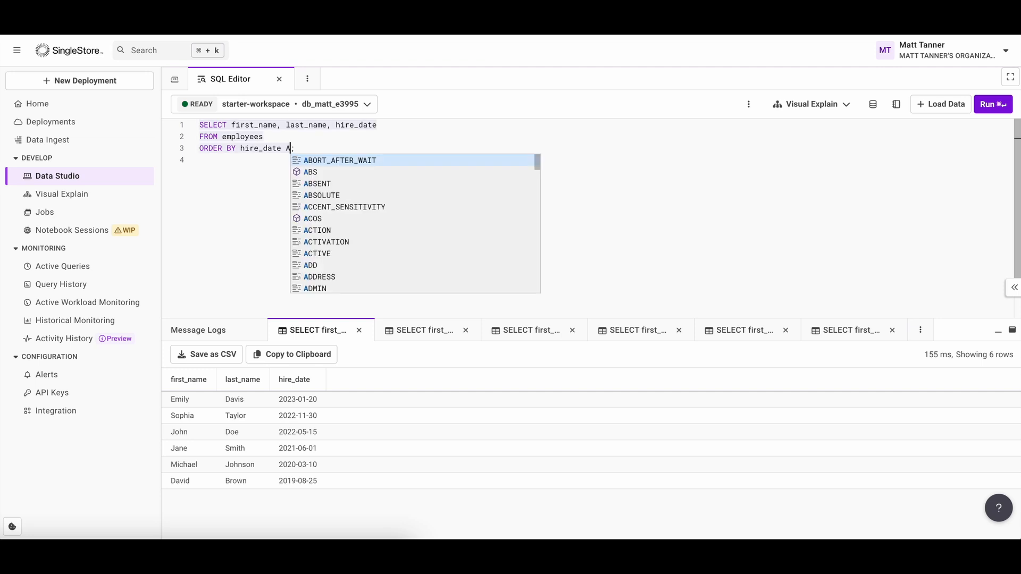